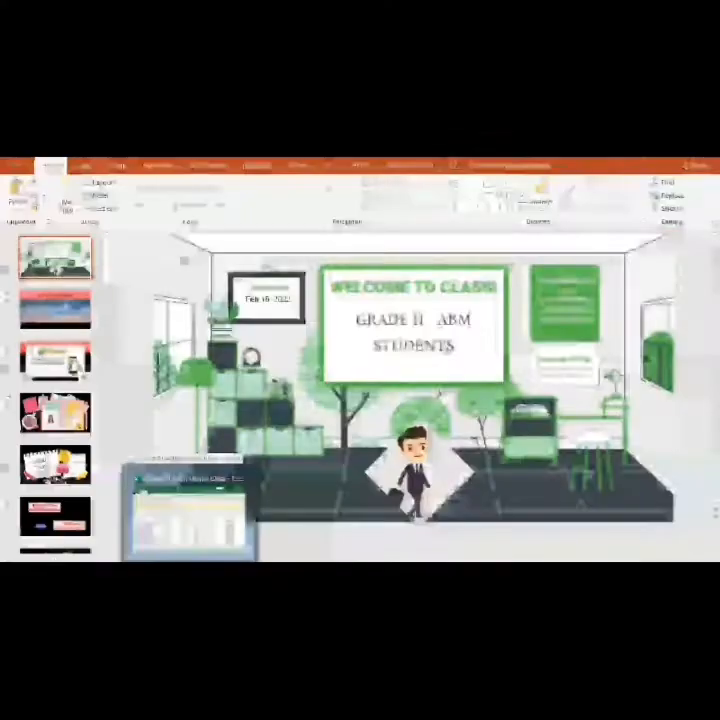
Step: Show the Class Prayer slide with its sky video after the Welcome to Class title slide
{"action": "left_click", "coordinate": [56, 308]}
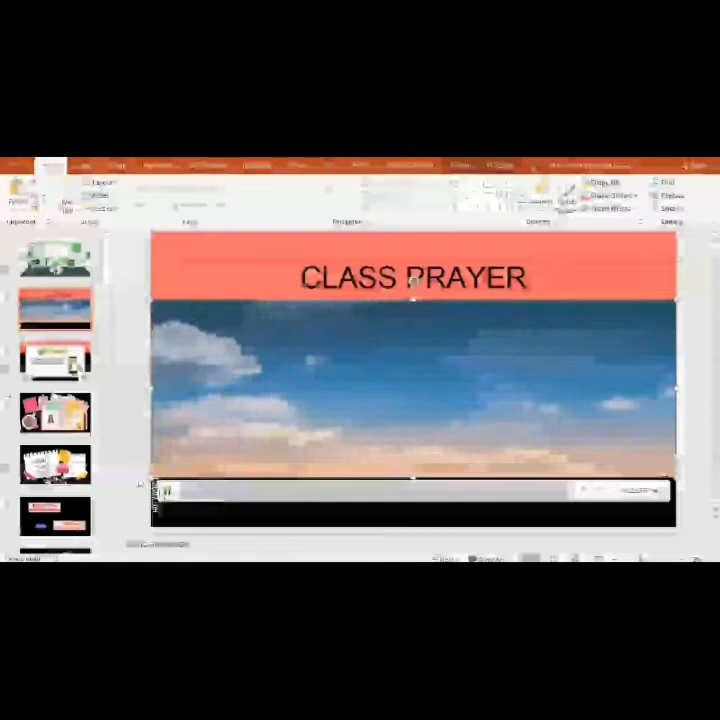
{"action": "left_click", "coordinate": [56, 360]}
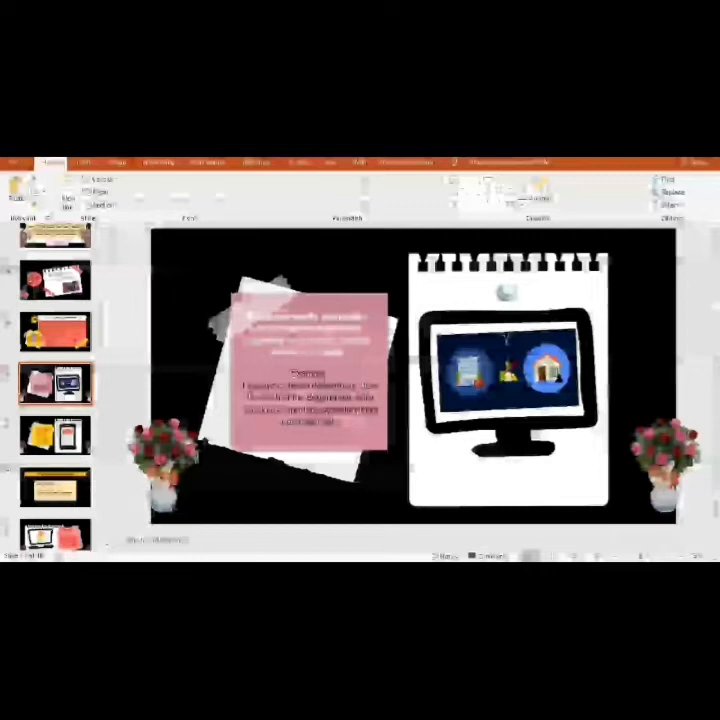
{"action": "left_click", "coordinate": [56, 436]}
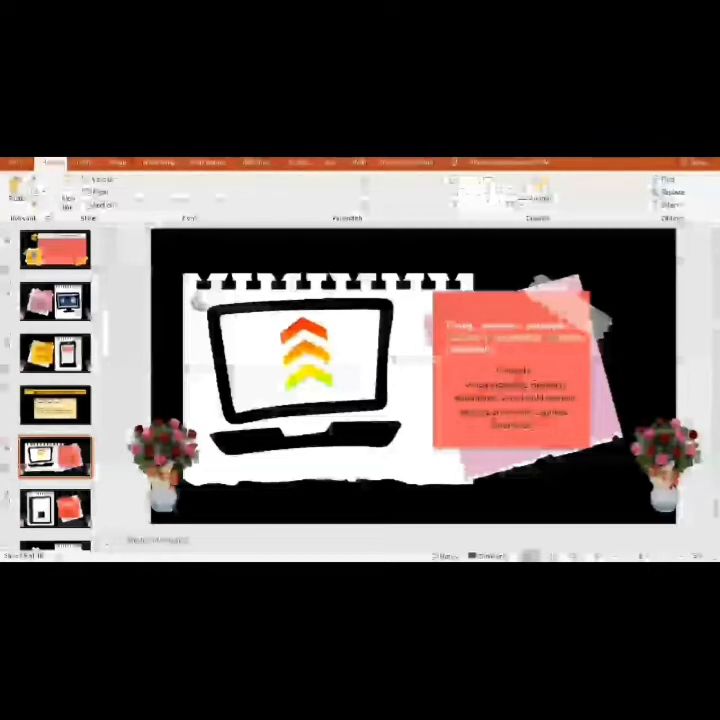
Step: Show the tablet-illustration principle slide with its red definition-and-example note card
{"action": "left_click", "coordinate": [56, 508]}
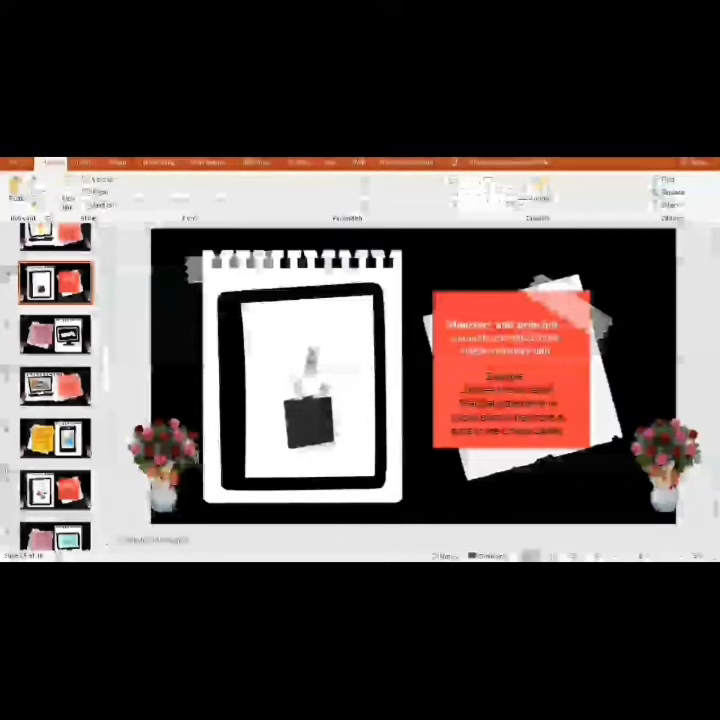
Step: Show the receipts-monitor principle slide with its pink example note card
{"action": "left_click", "coordinate": [56, 336]}
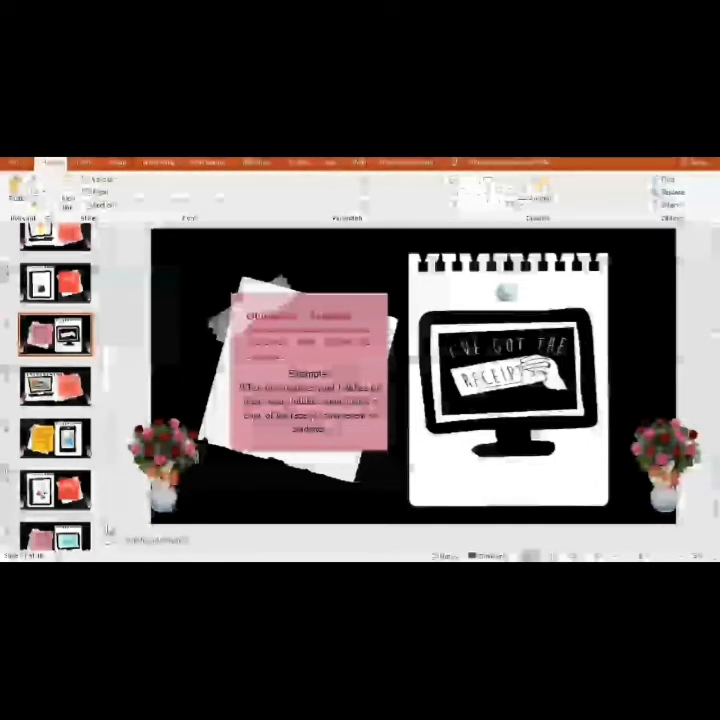
{"action": "left_click", "coordinate": [56, 388]}
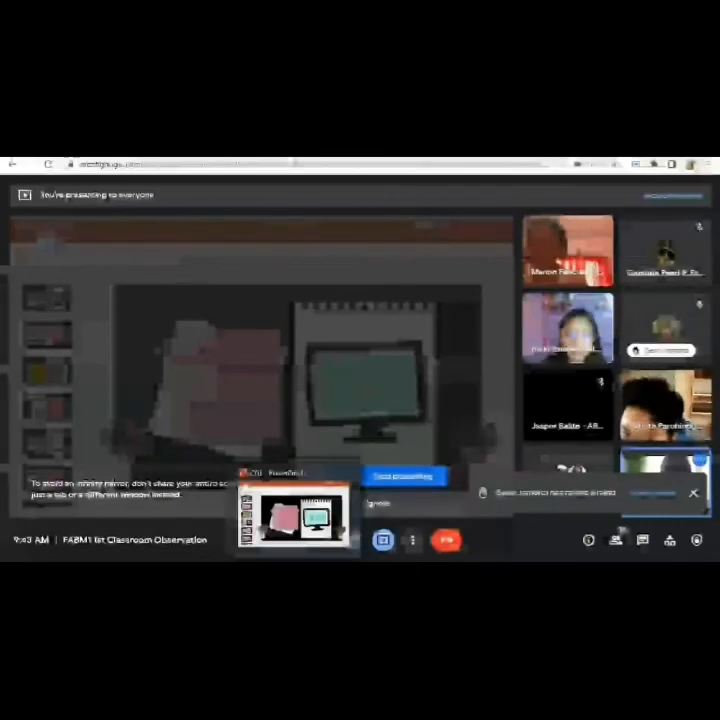
Step: Return from the Google Meet tab to the PowerPoint deck on the notebook-and-monitor slide
{"action": "left_click", "coordinate": [296, 516]}
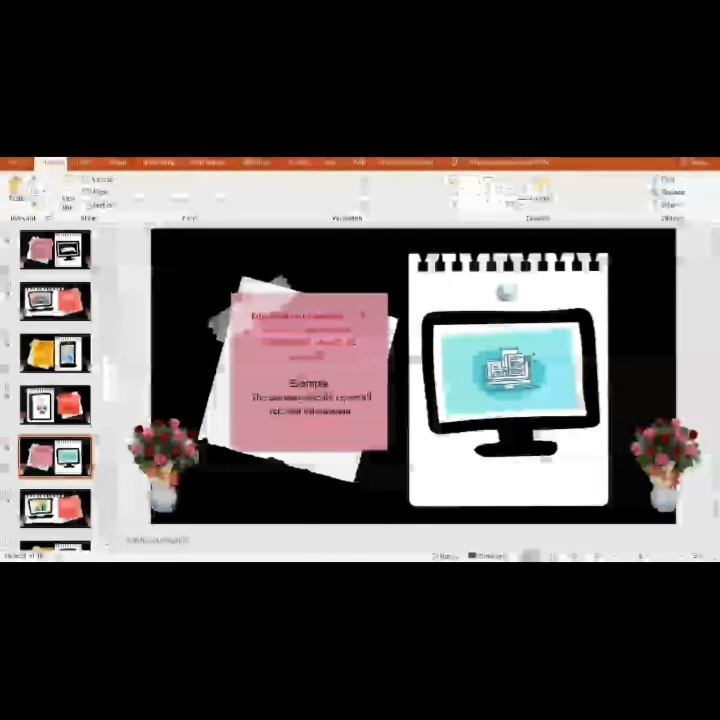
Step: Show the yellow note-card tablet slide, then the D' Lockdown PetShop case slide with its red table
{"action": "left_click", "coordinate": [56, 510]}
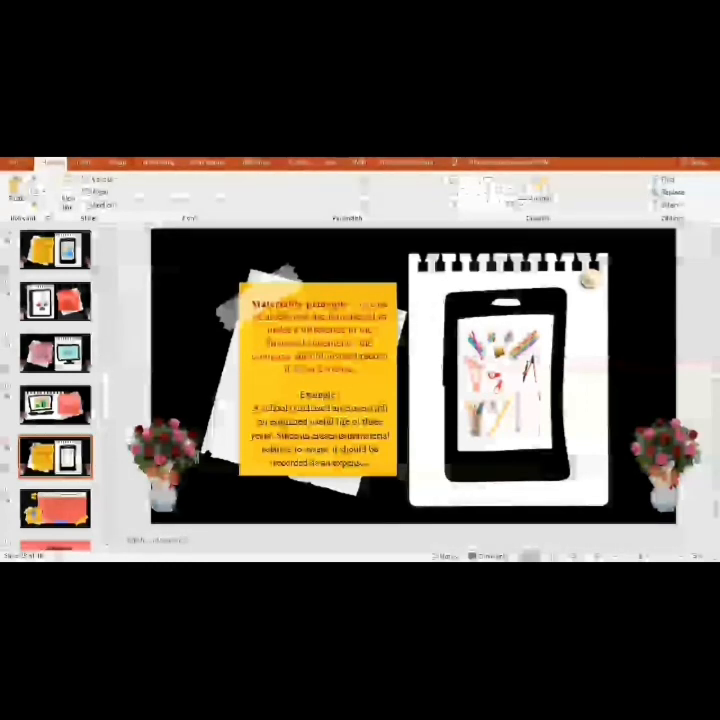
{"action": "left_click", "coordinate": [56, 508]}
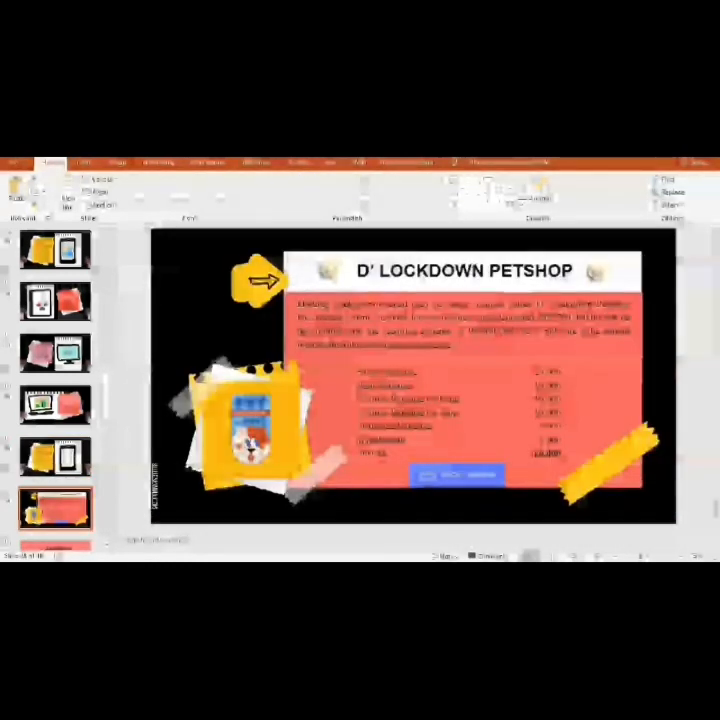